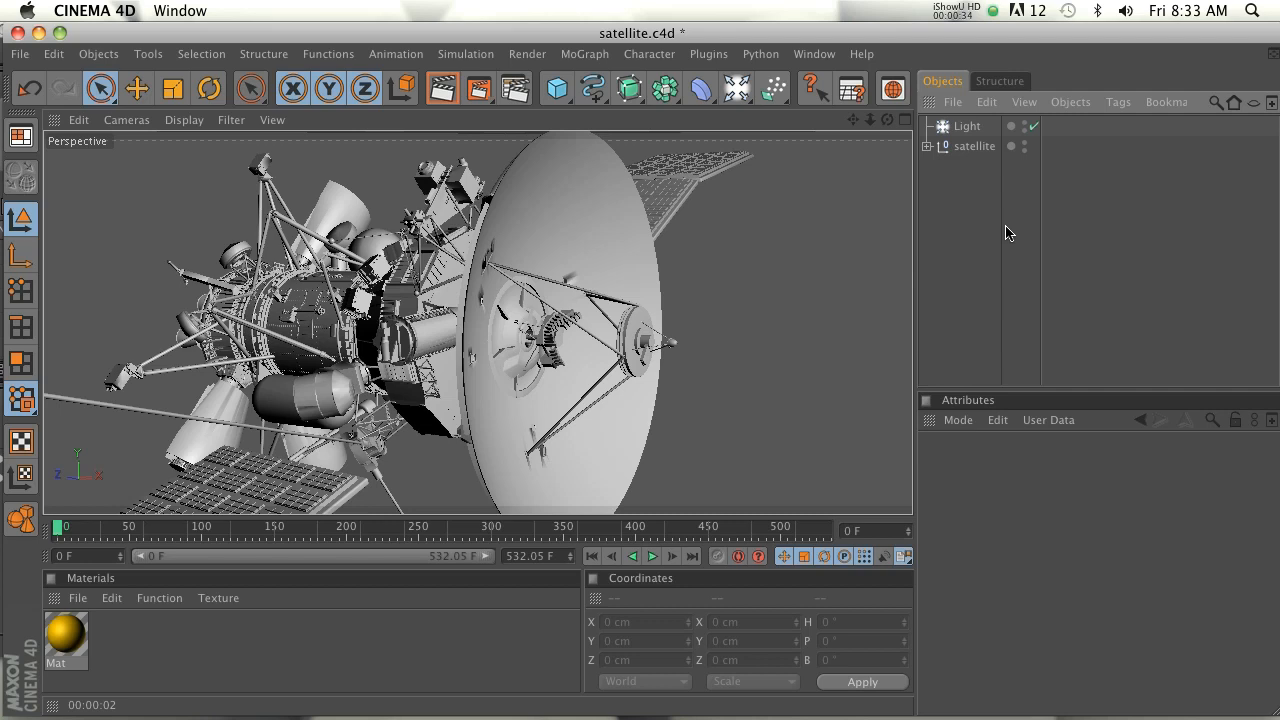
mouse_move(890, 128)
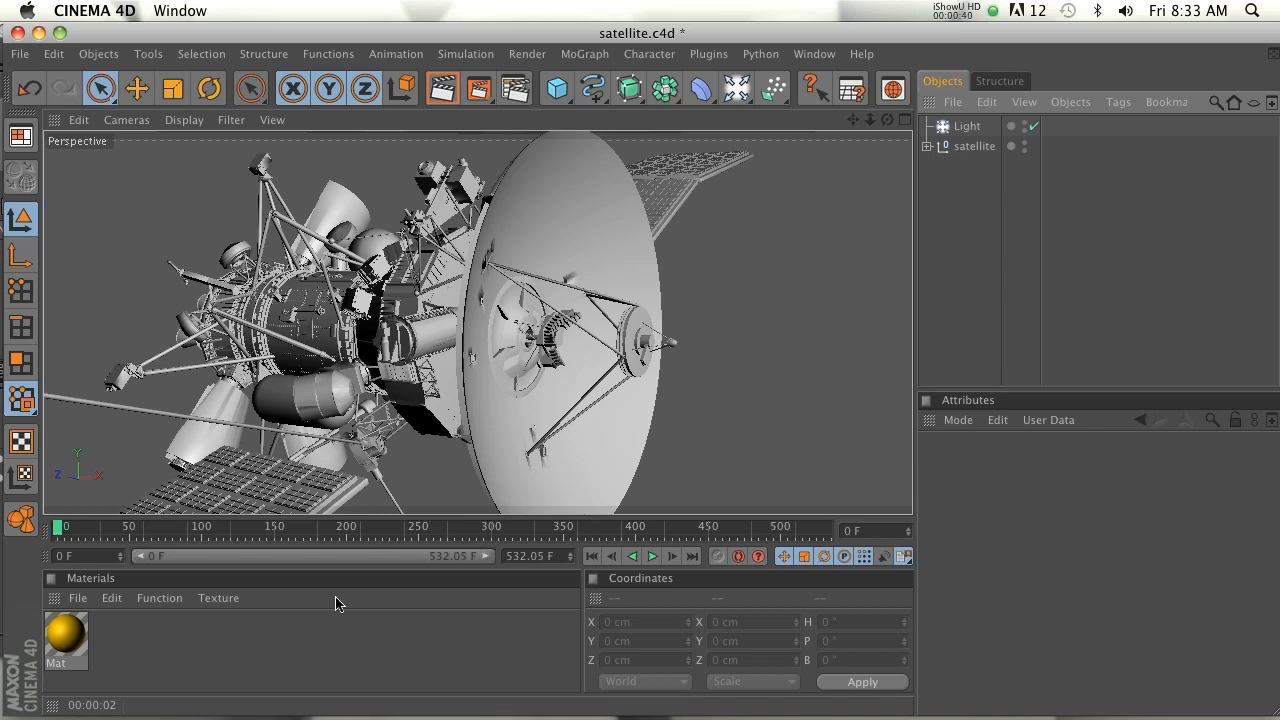
mouse_move(562, 300)
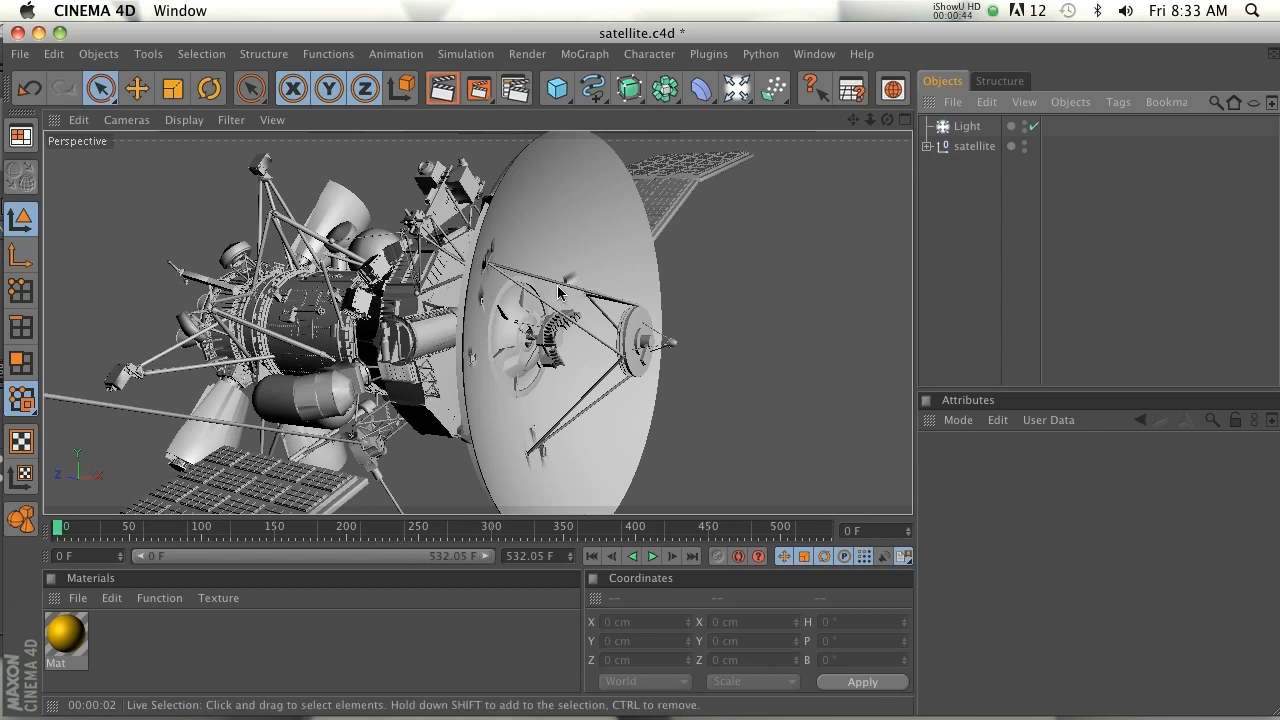
mouse_move(530, 130)
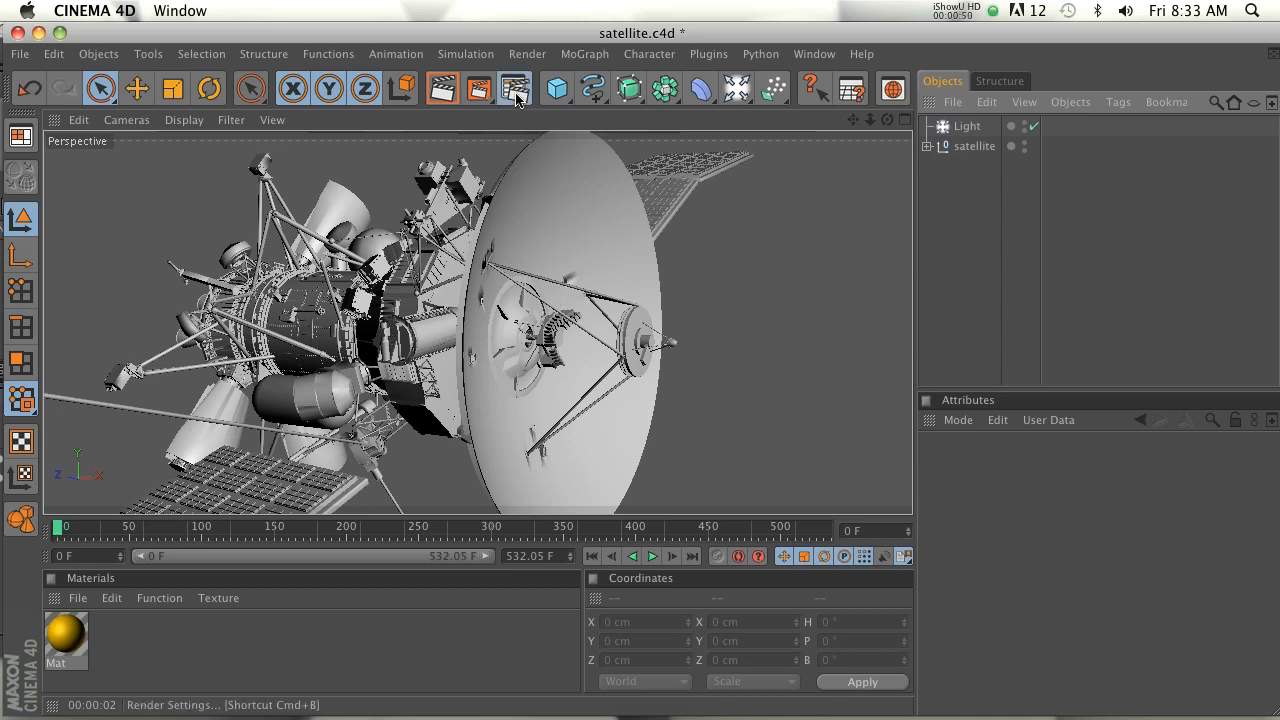
Add a Cel Renderer effect in Render Settings with Outline and Edges kept on.
click(358, 412)
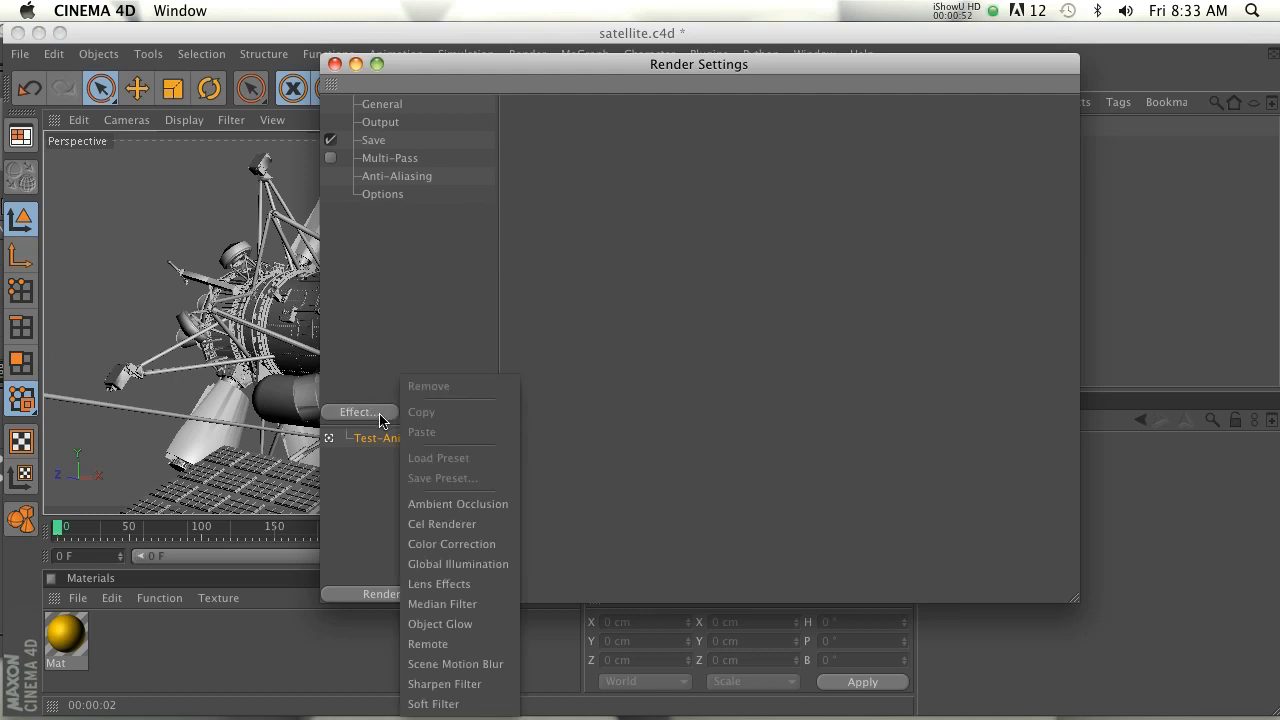
mouse_move(442, 524)
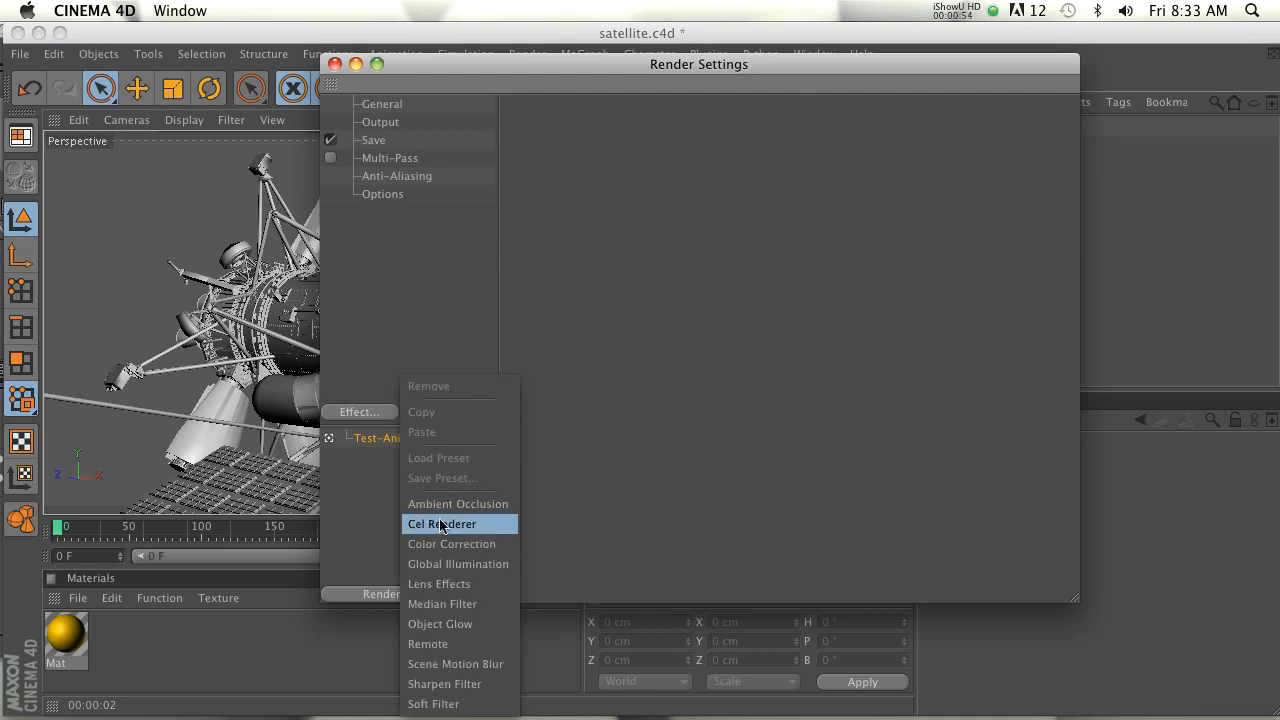
click(440, 524)
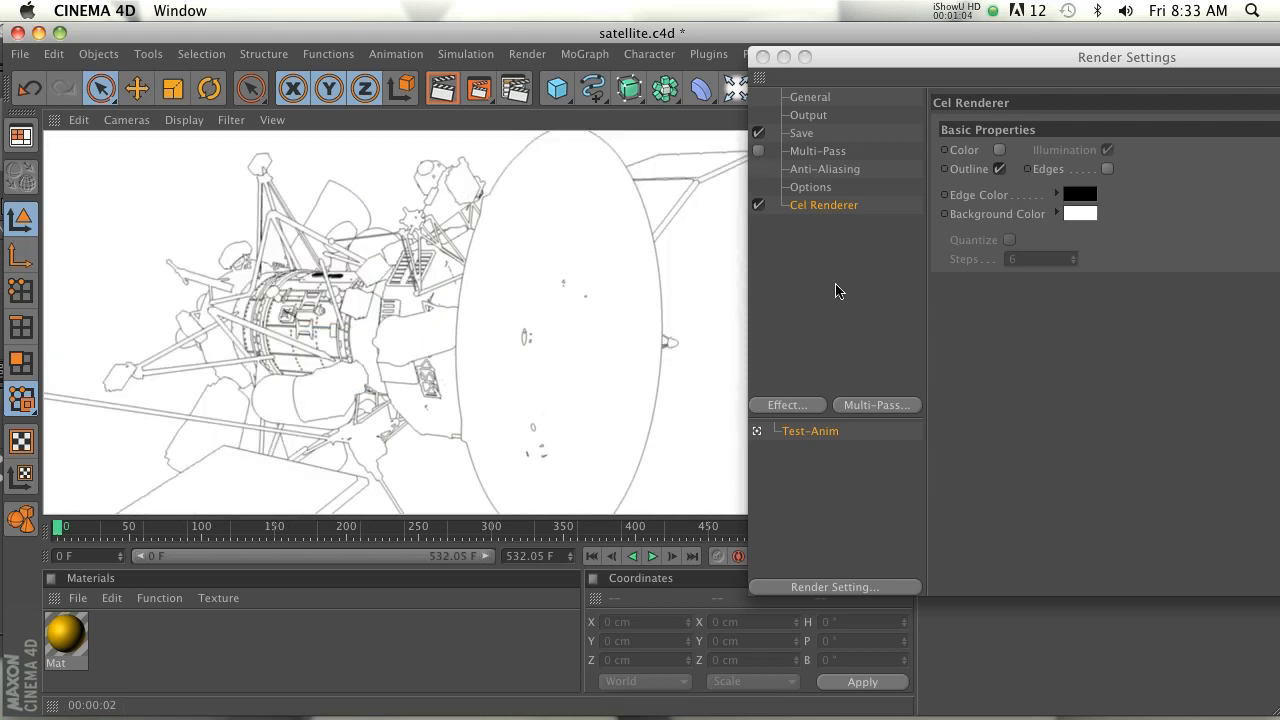
mouse_move(880, 214)
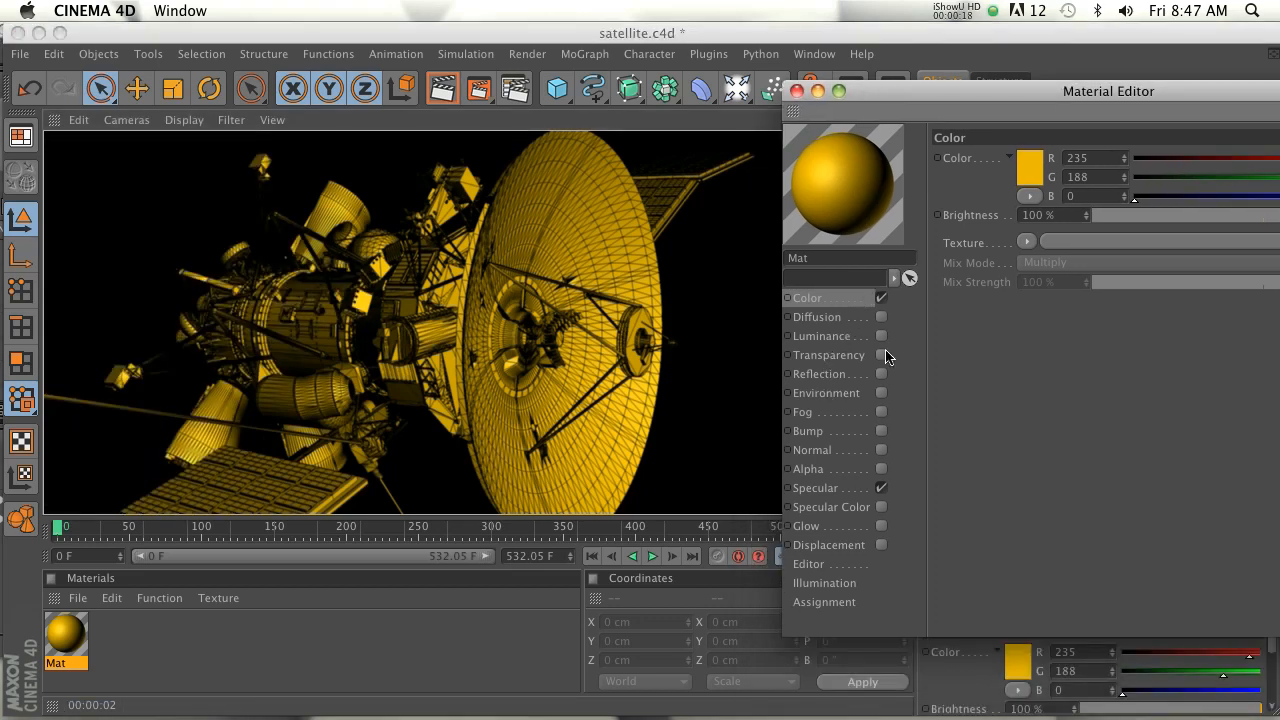
Enable the Mat material's Luminance channel and load a Fresnel shader as its texture.
click(822, 336)
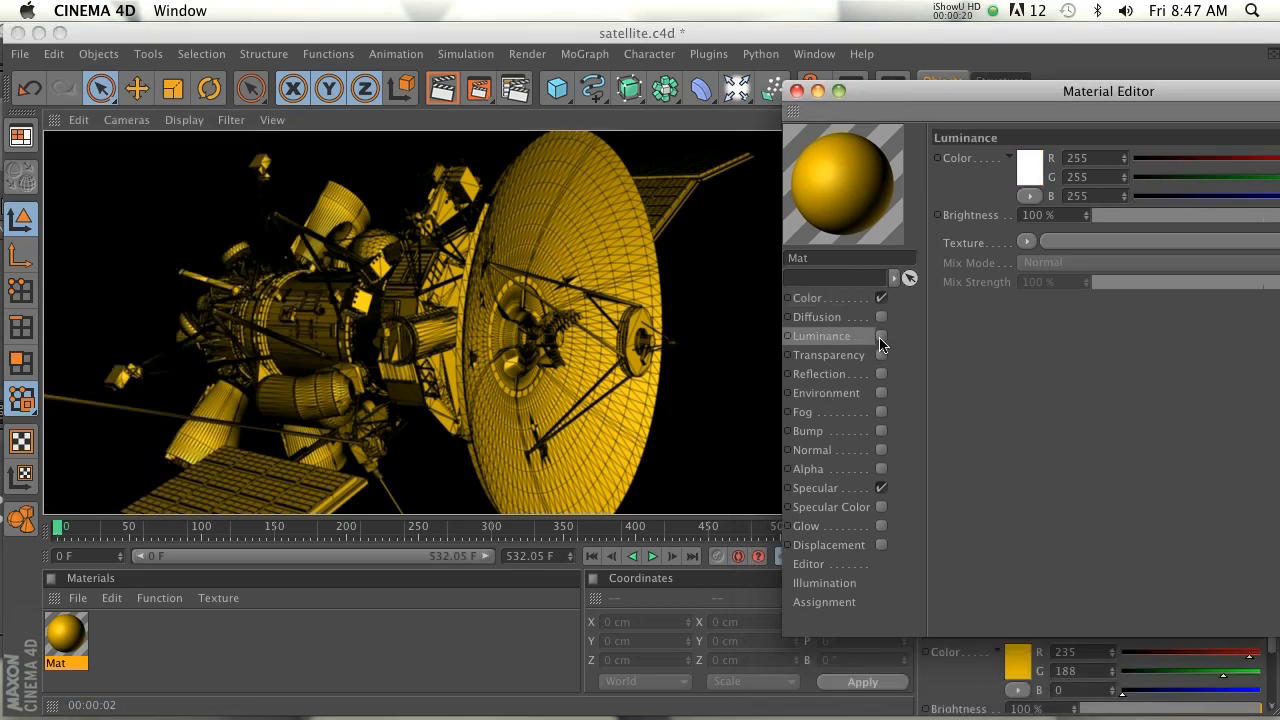
click(880, 336)
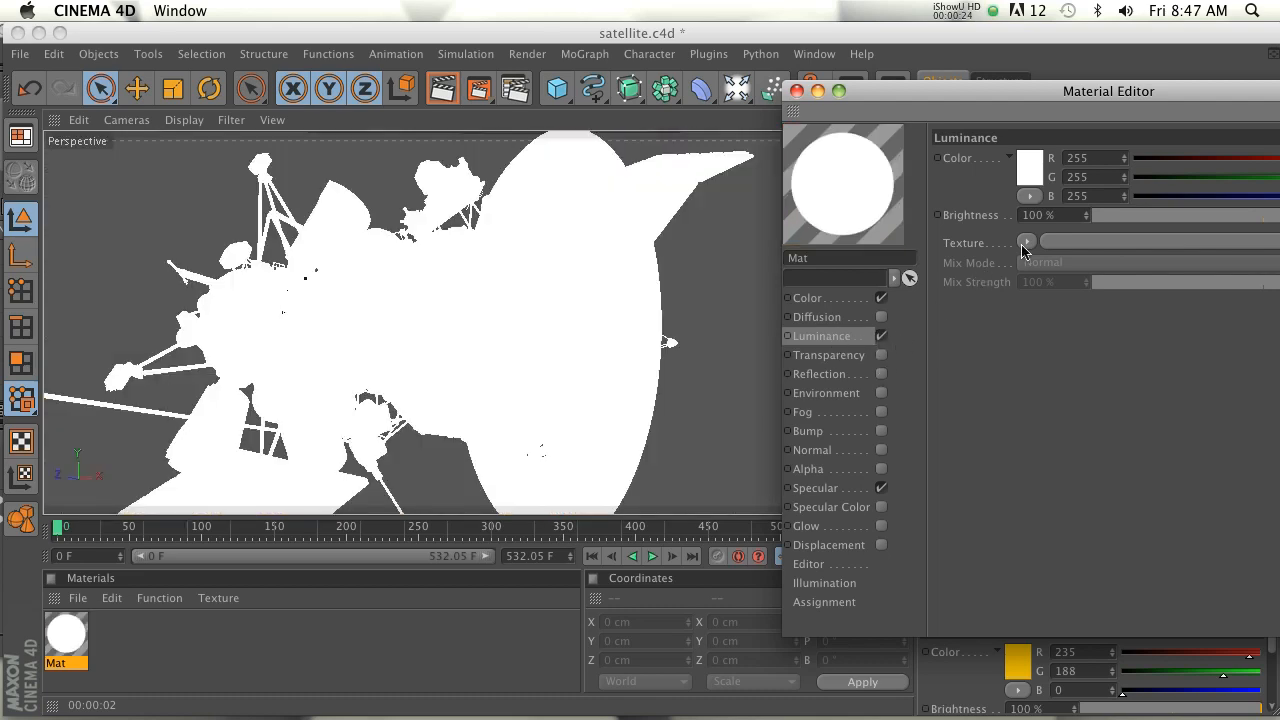
click(1026, 240)
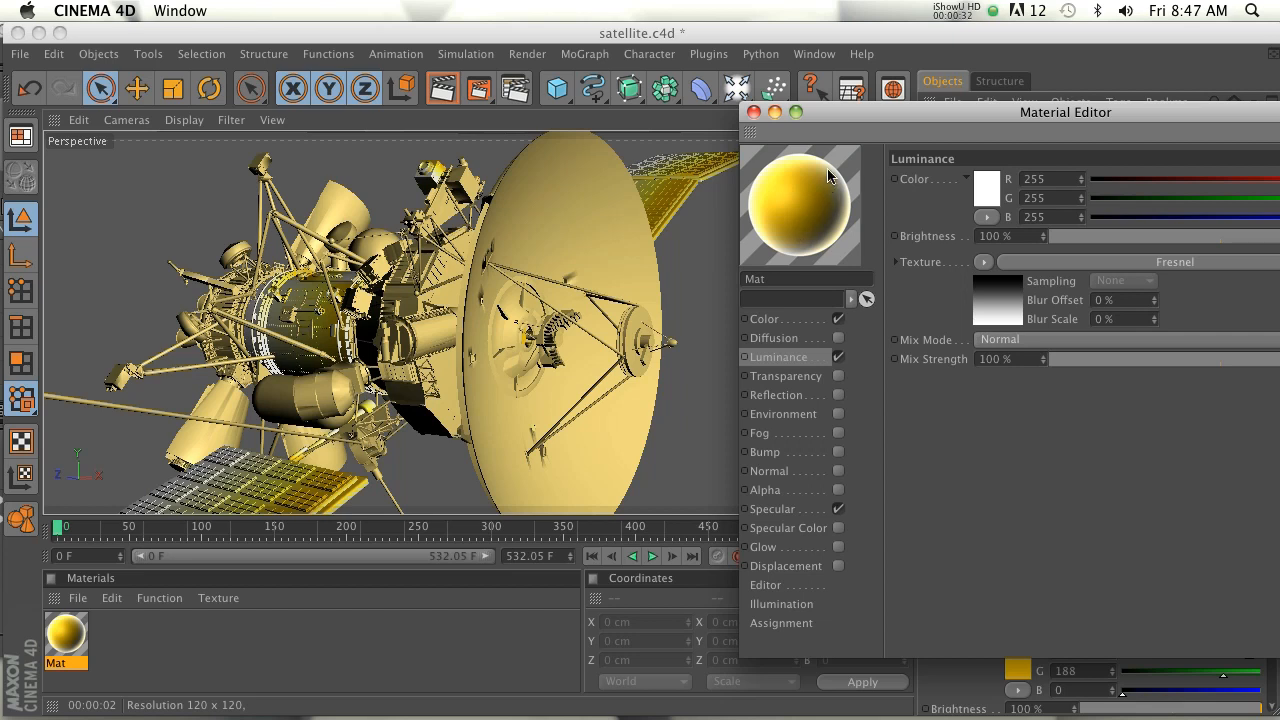
mouse_move(812, 152)
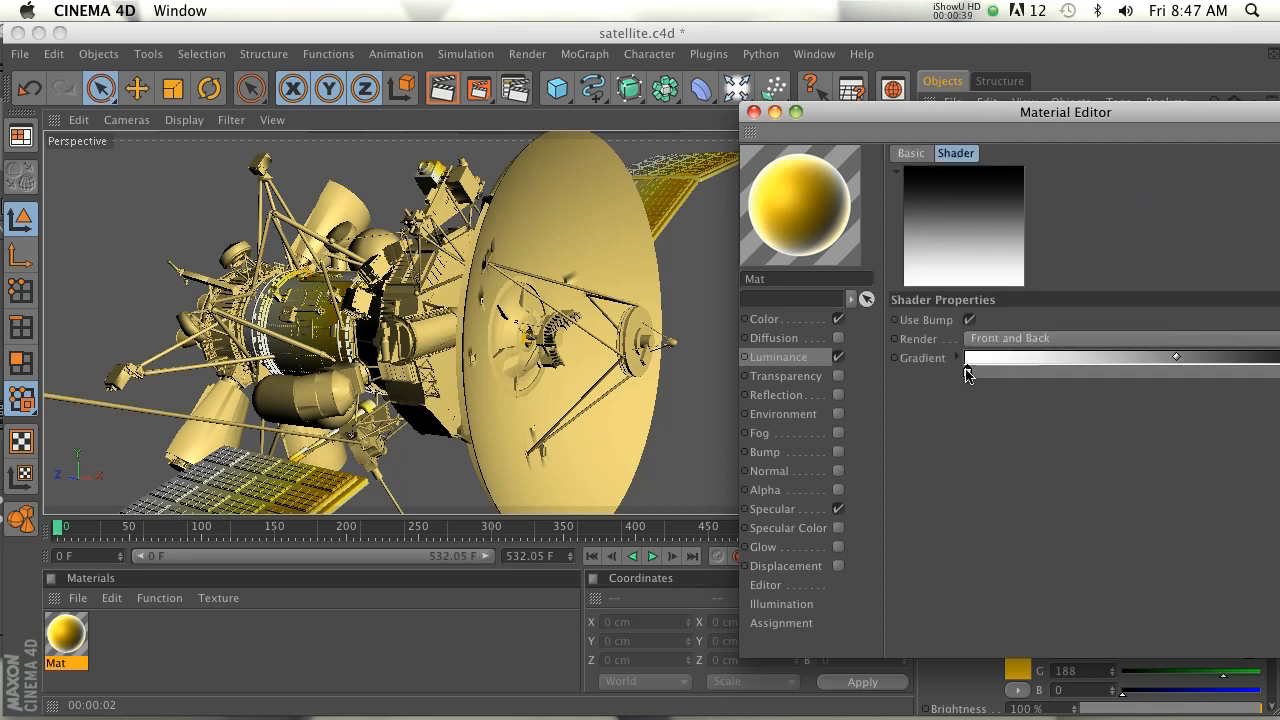
Set the Fresnel gradient colour knots to run from black to cyan.
click(1176, 356)
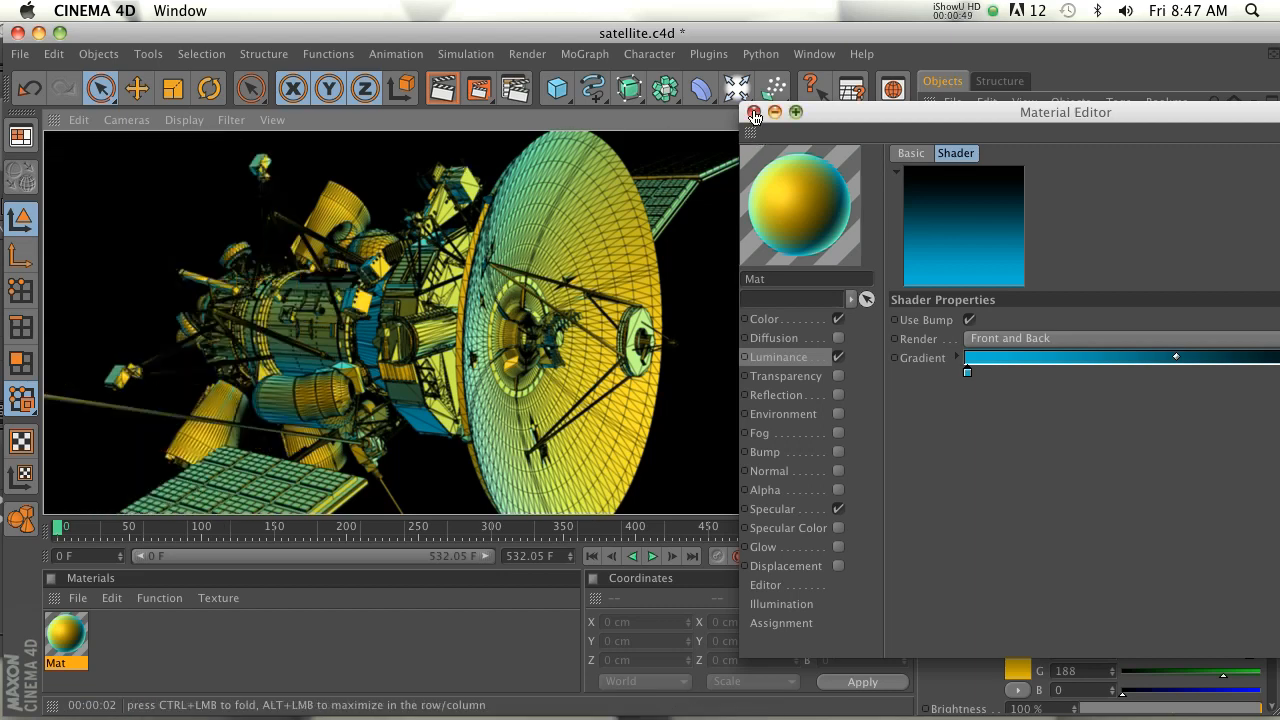
click(754, 112)
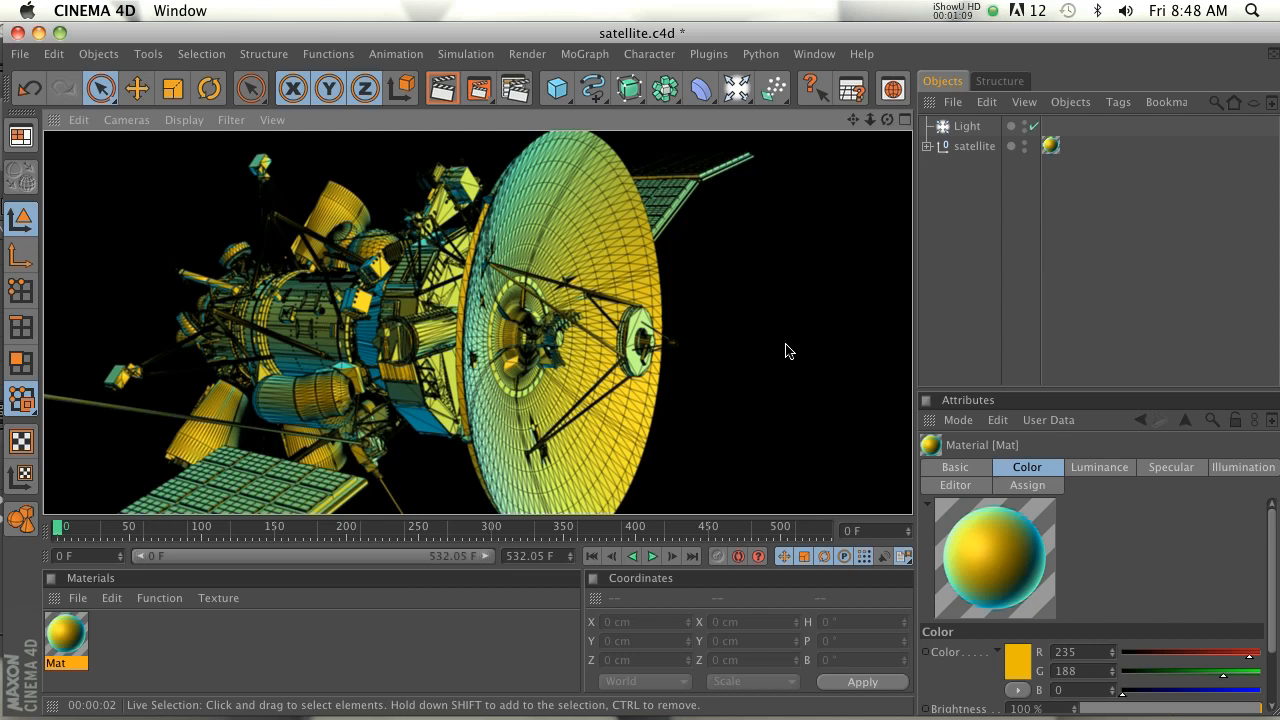
mouse_move(482, 216)
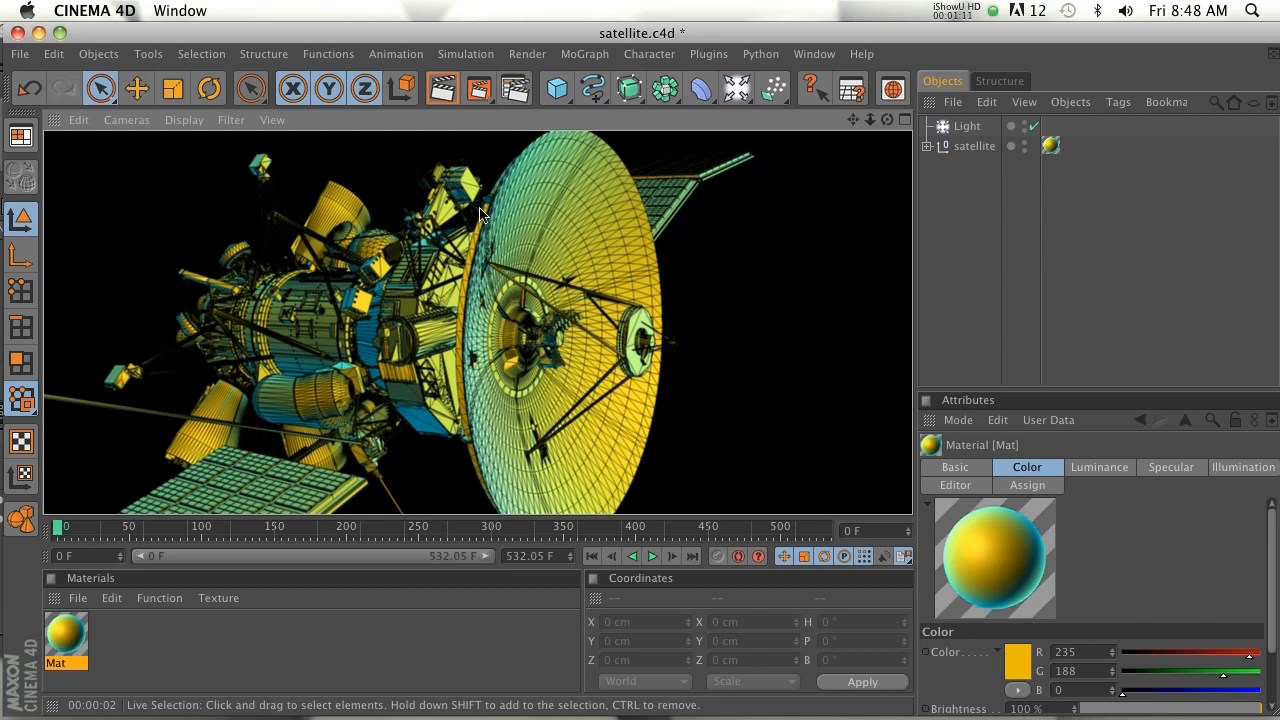
mouse_move(800, 320)
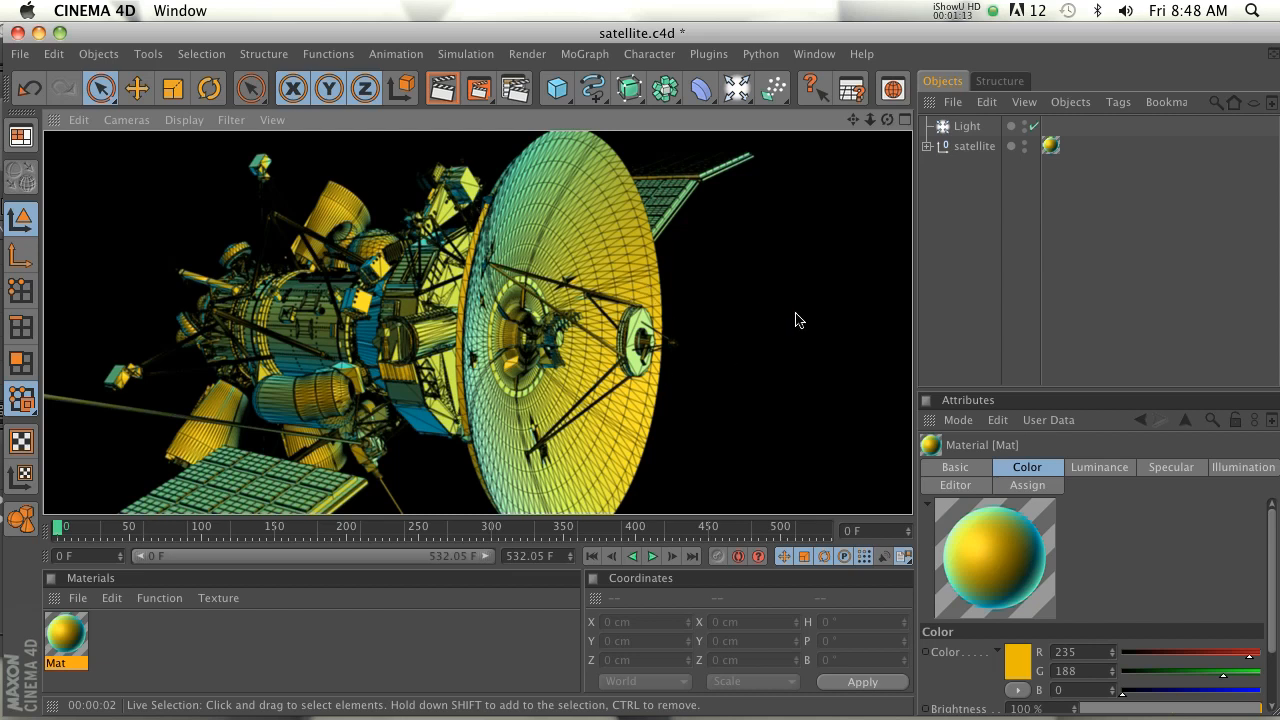